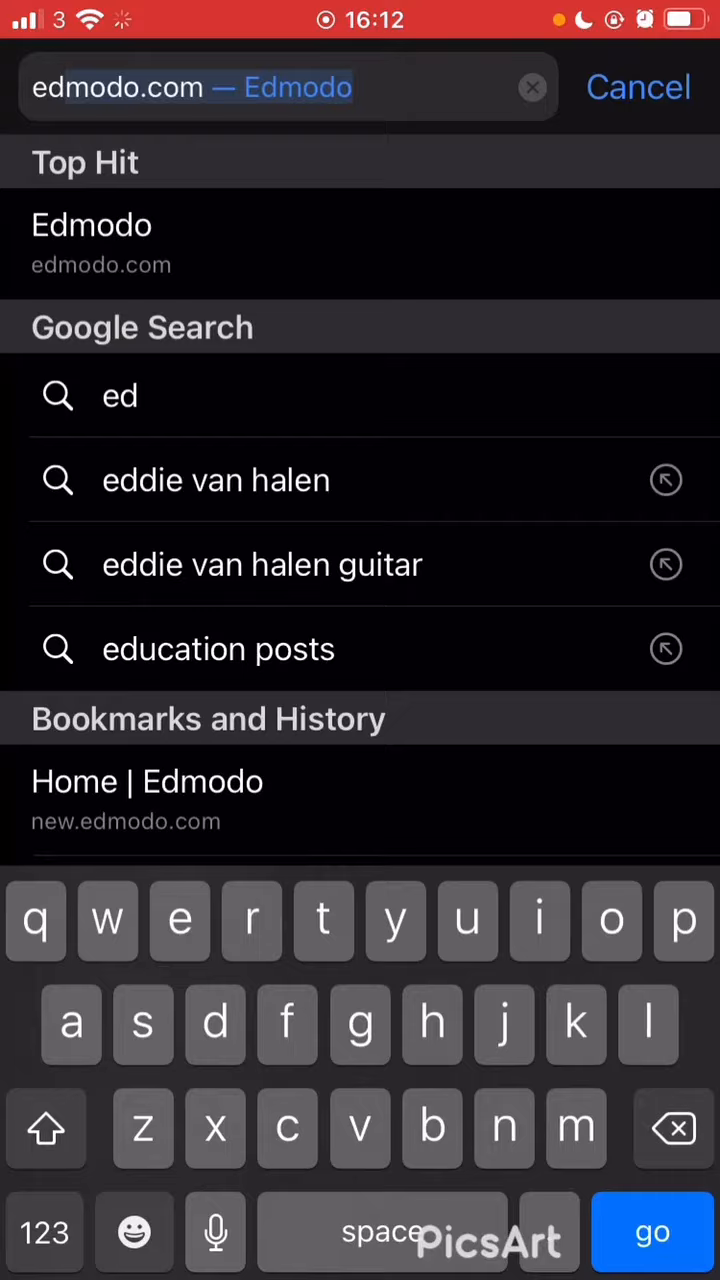
Load edmodo.com from Safari's Top Hit suggestion
click(146, 781)
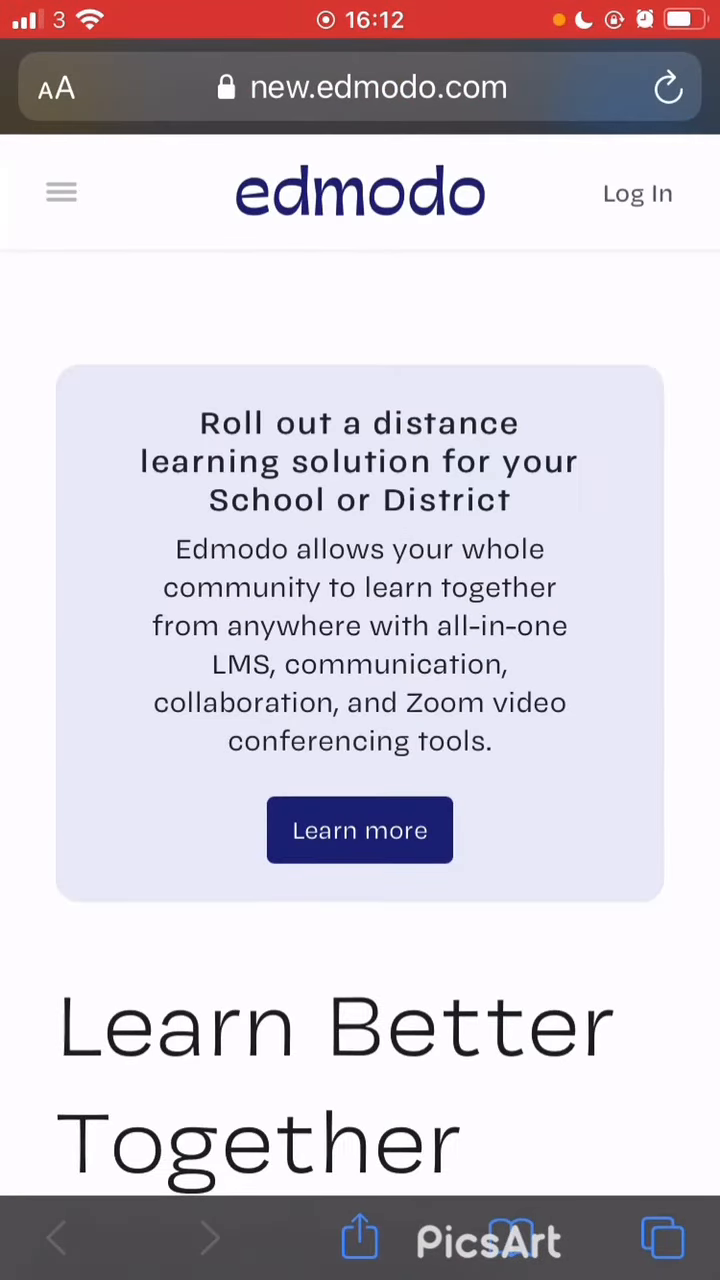
Log in to the Edmodo account and scroll through the class list
click(637, 193)
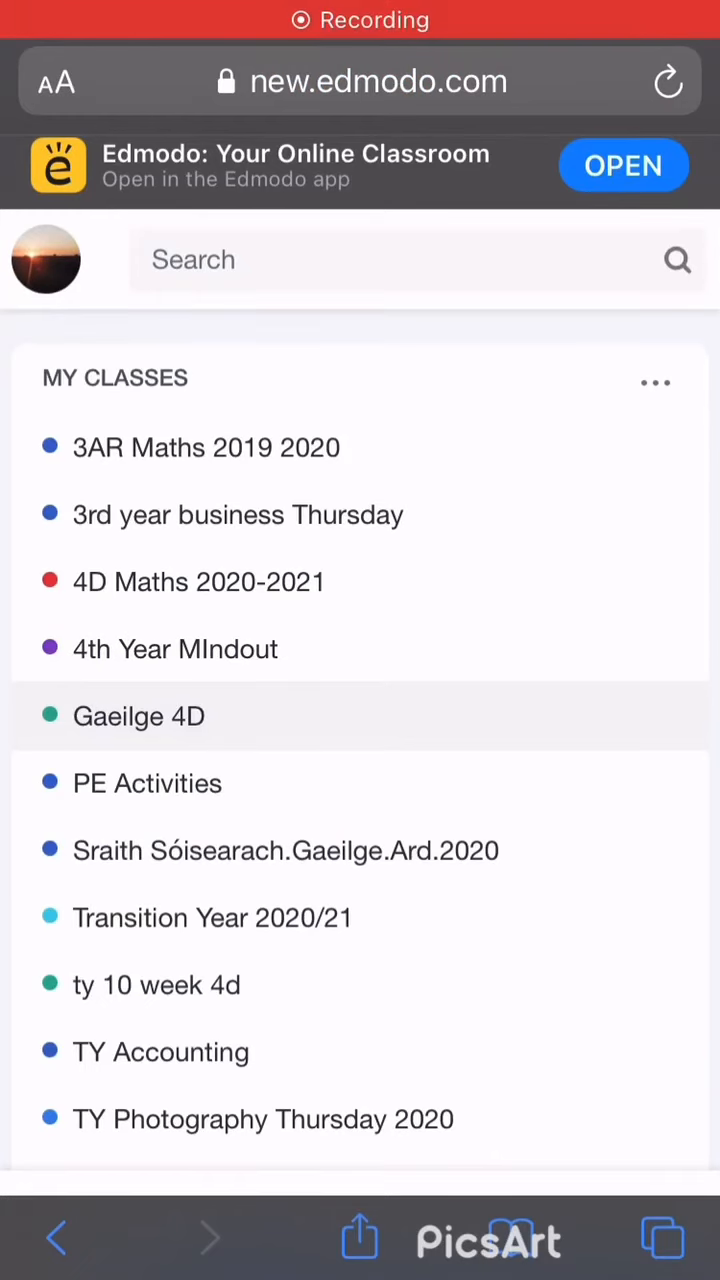
scroll(down, 3)
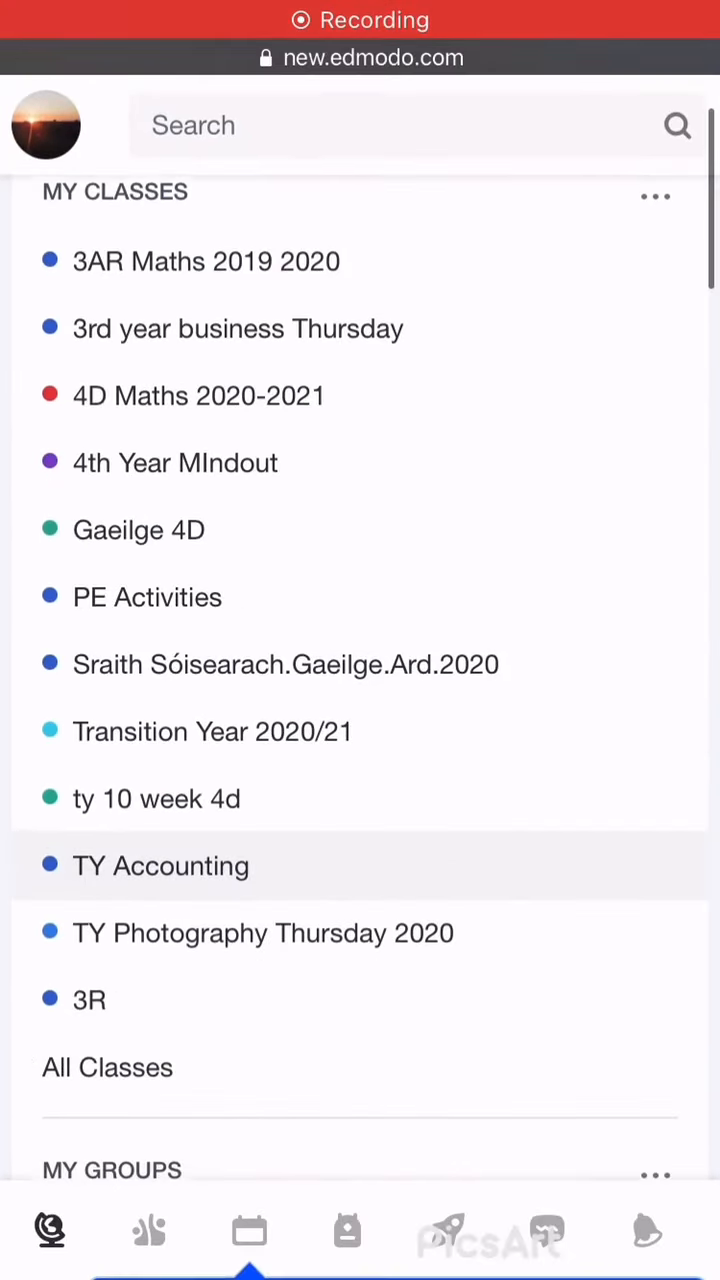
scroll(down, 3)
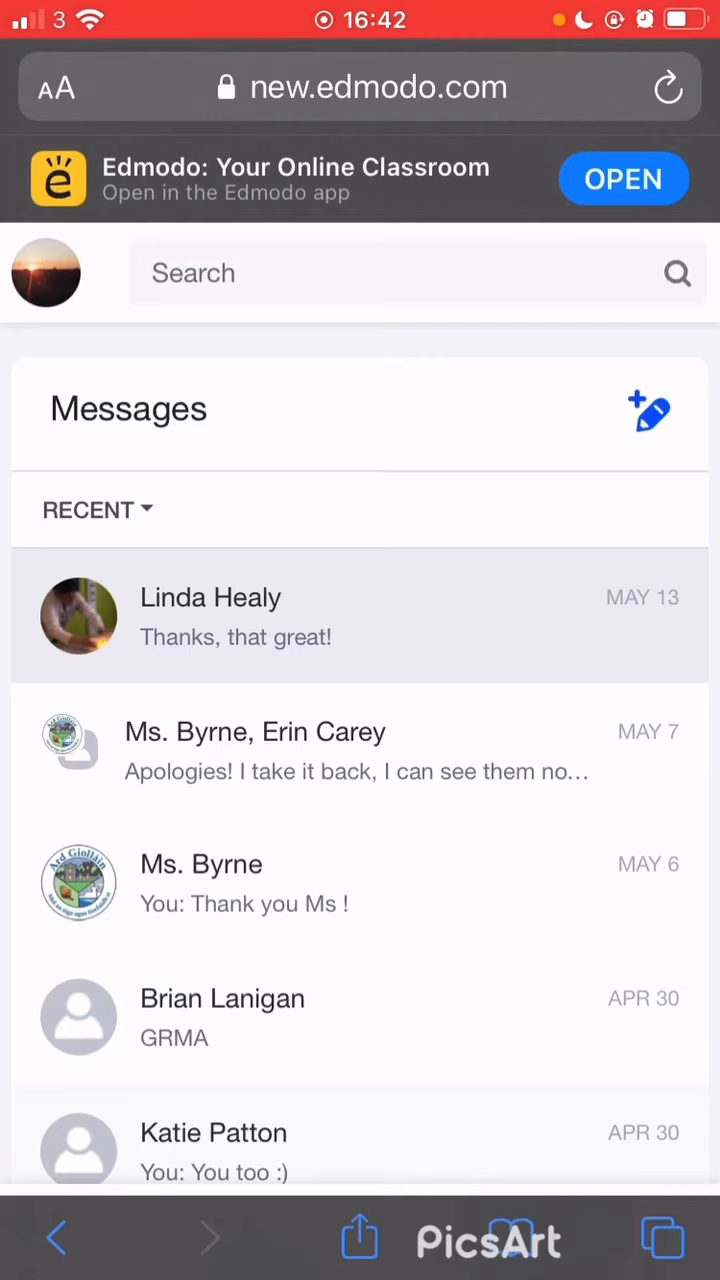
Compose a new message, add the teacher starting with 'M' as recipient, and confirm
click(651, 413)
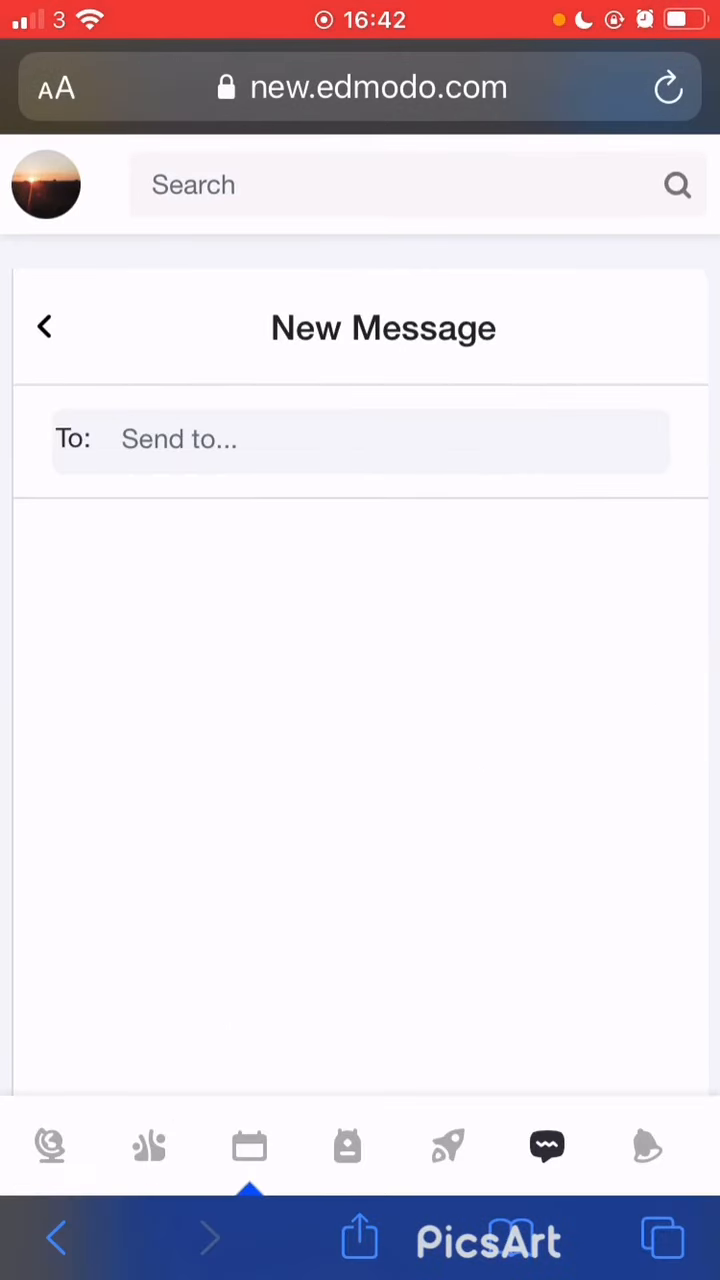
text(Ms. Collins)
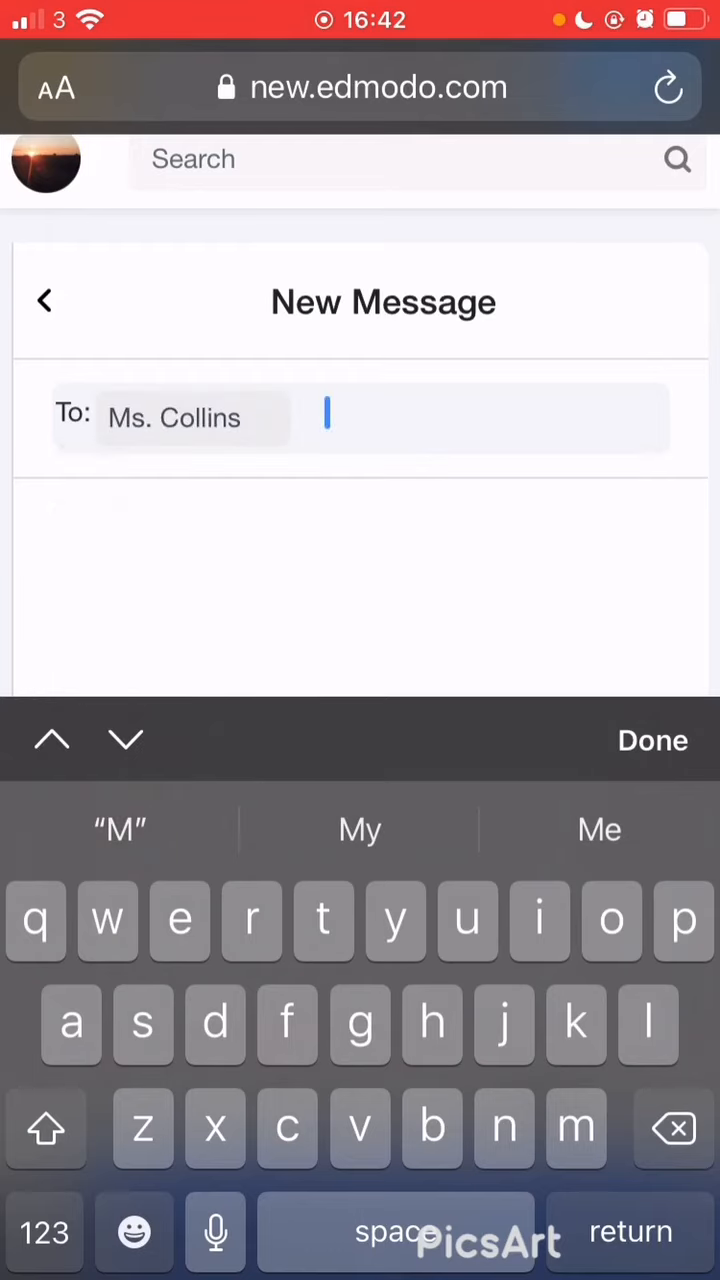
click(652, 740)
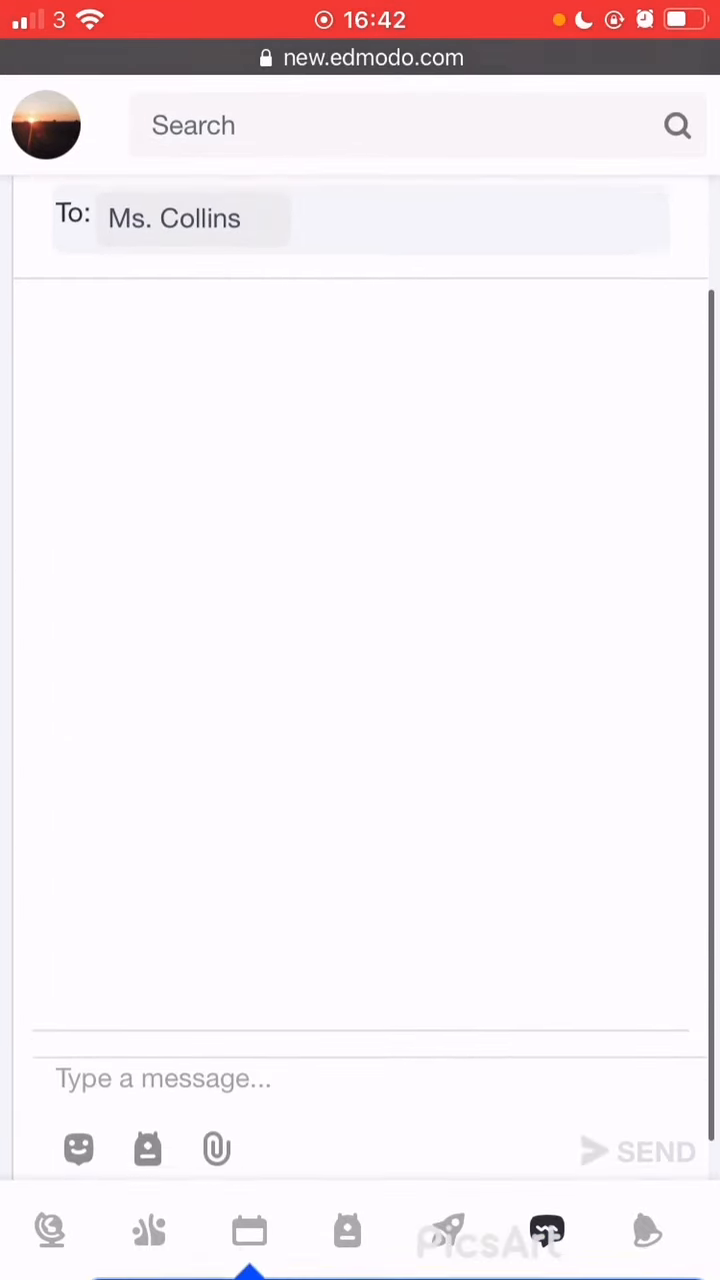
scroll(down, 3)
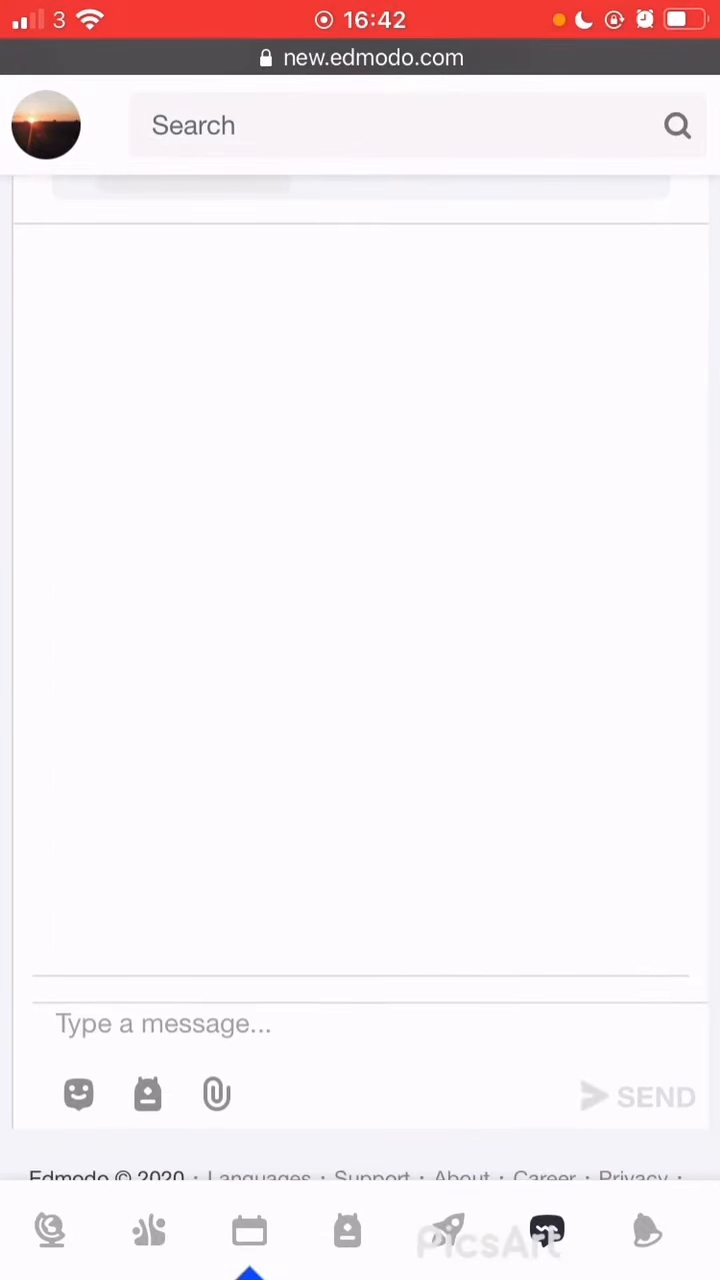